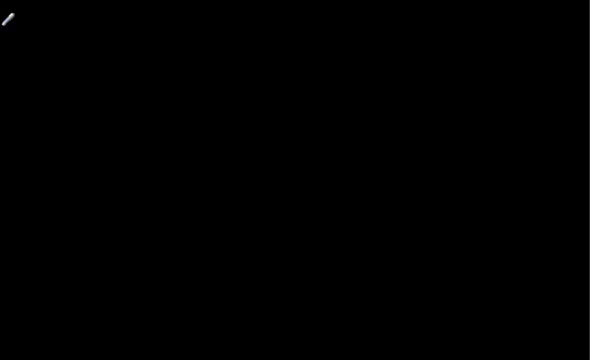
mouse_move(70, 56)
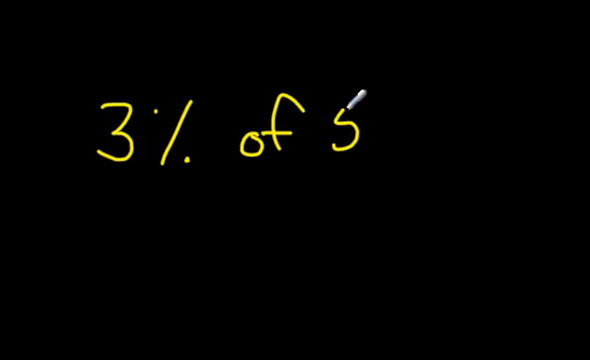
- Handwrite '3% of 50?' worked as 0.03 × 50 = 1.5, then clear the board
type("0")
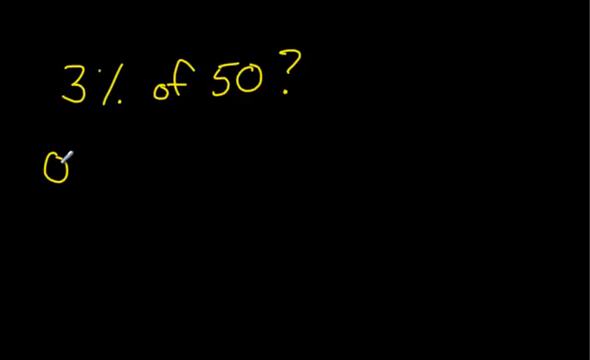
type(".0")
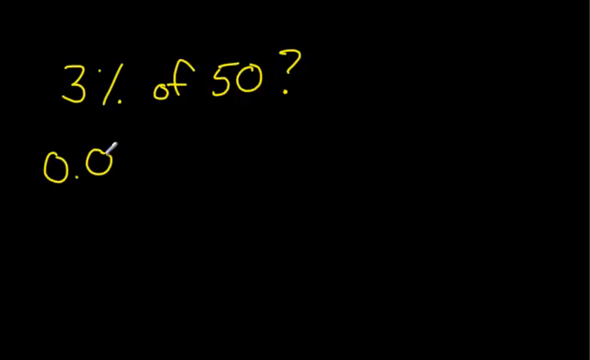
type("3 x 50 =")
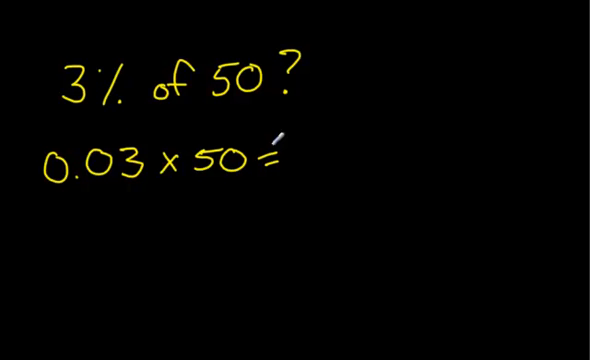
type("1.5")
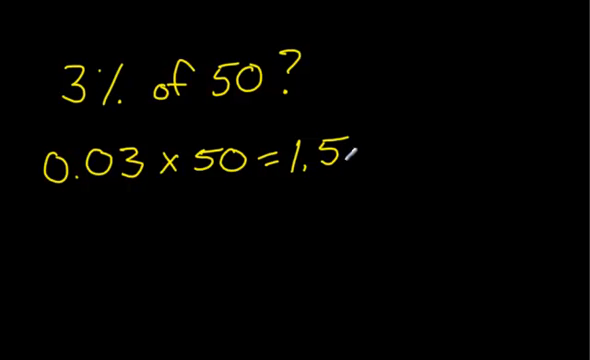
mouse_move(344, 150)
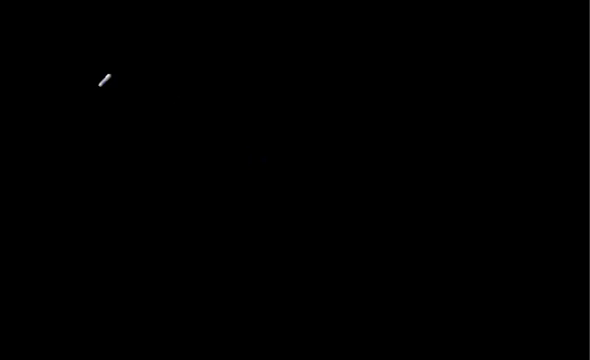
mouse_move(88, 56)
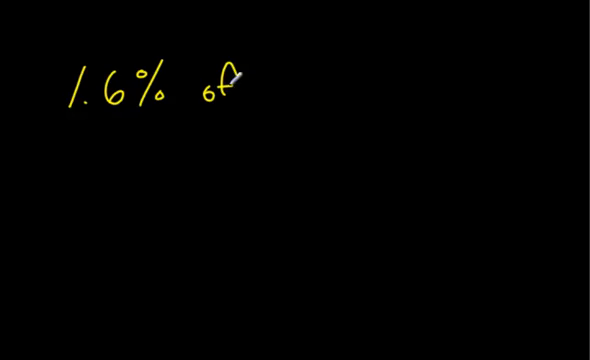
- Handwrite '1.6% of 25?' worked as 0.016 × 25 = 0.4, then clear the board
type("25")
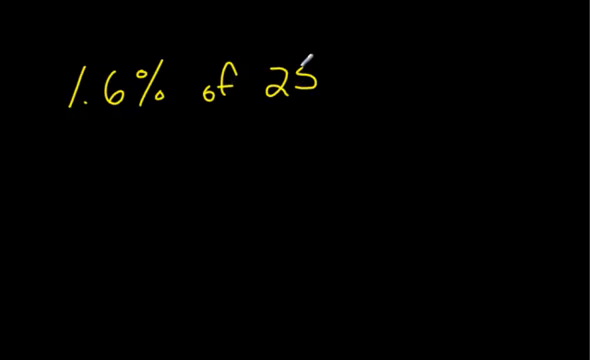
type("?")
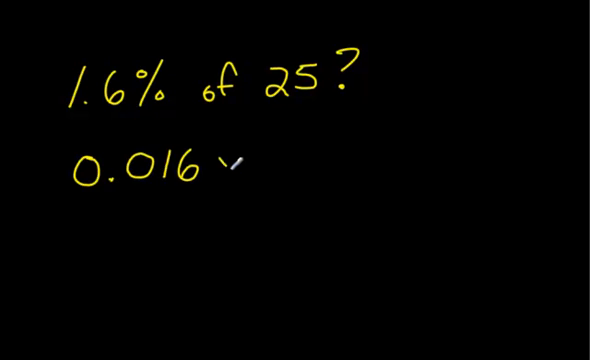
type("×25=0.")
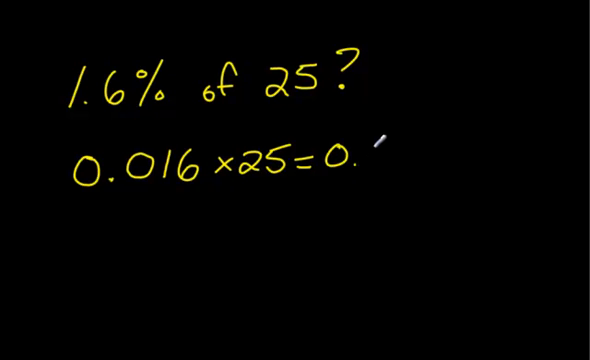
type("4")
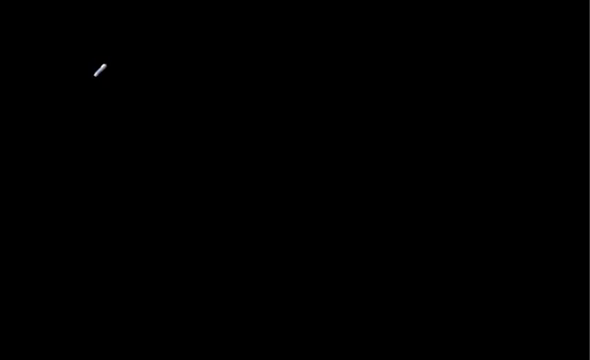
- Handwrite '$40 + HST 13%' with the tax worked as 40 × 0.13 = $5.20
left_click_drag(94, 70, 82, 104)
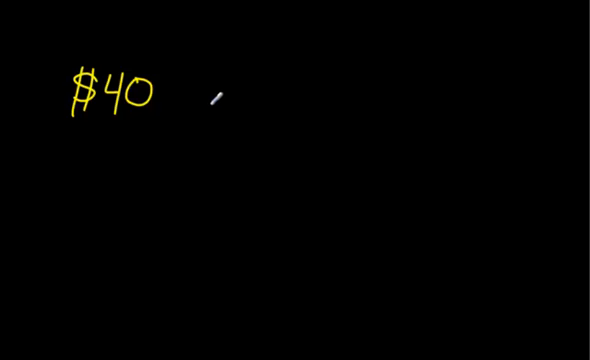
mouse_move(214, 72)
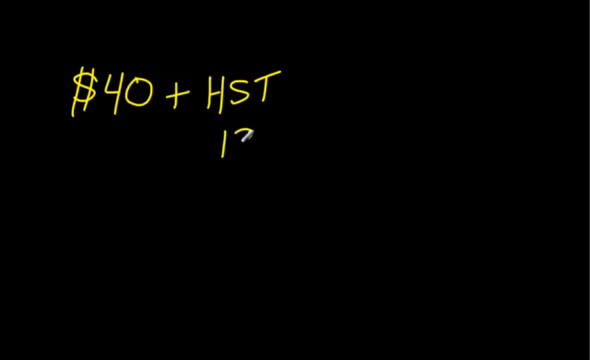
type("13%")
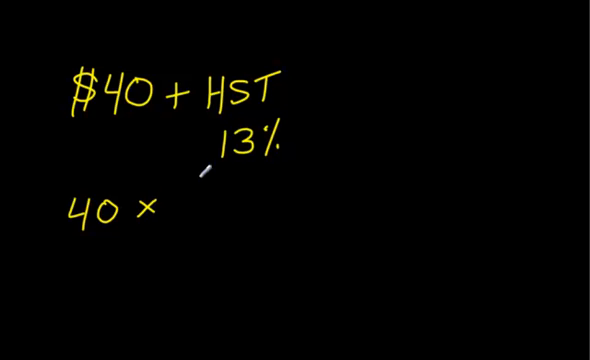
type("0.13 = 5")
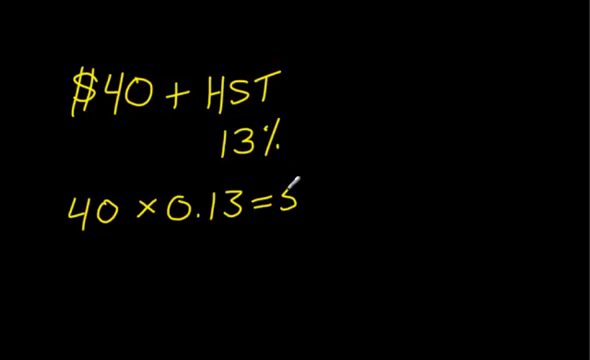
type(".20")
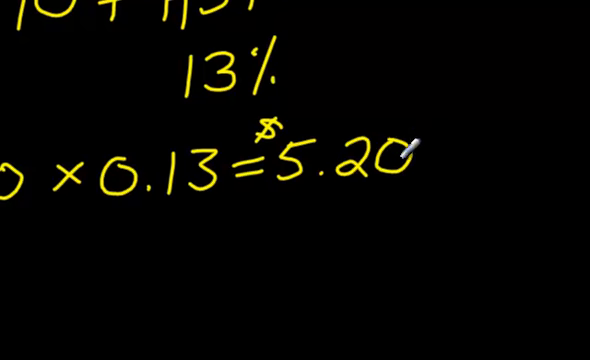
- Box the $5.20 tax amount and write 'TOTAL?' beneath it
left_click_drag(270, 188, 424, 184)
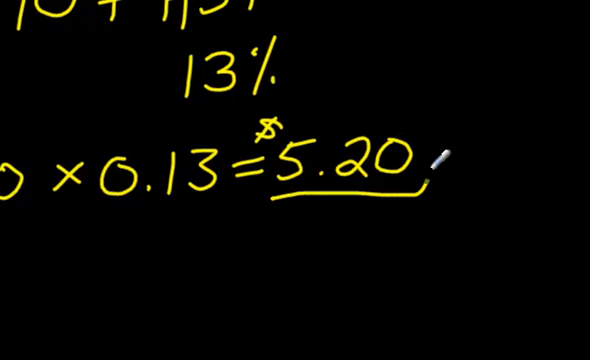
left_click_drag(430, 160, 290, 120)
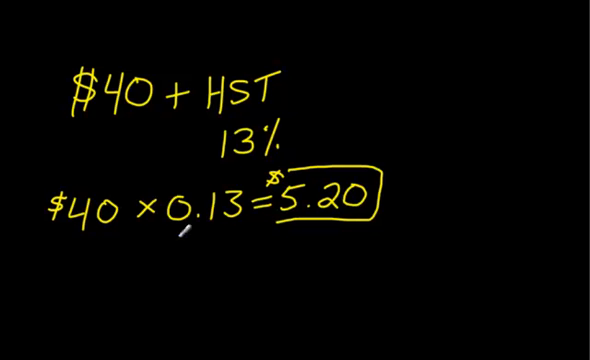
type("To")
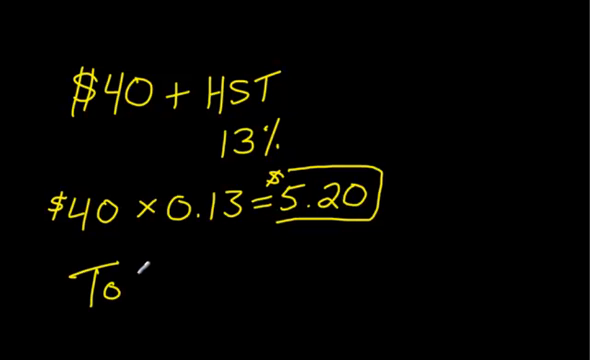
type("TAL")
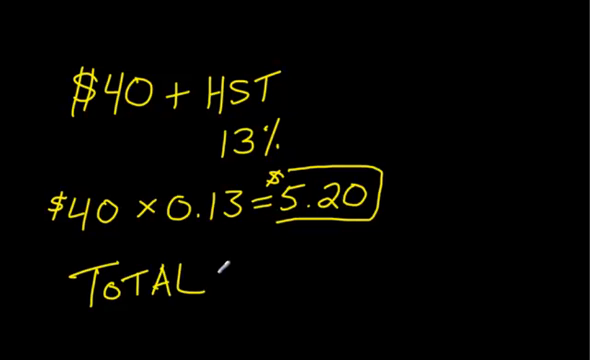
type("?$40 +")
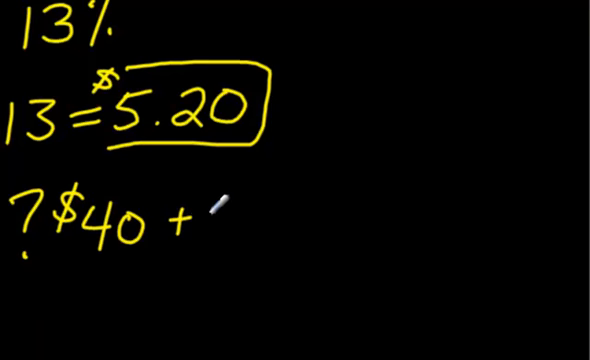
- Write the sum '$40 + $5.20 = $' beside the TOTAL question
type("$5")
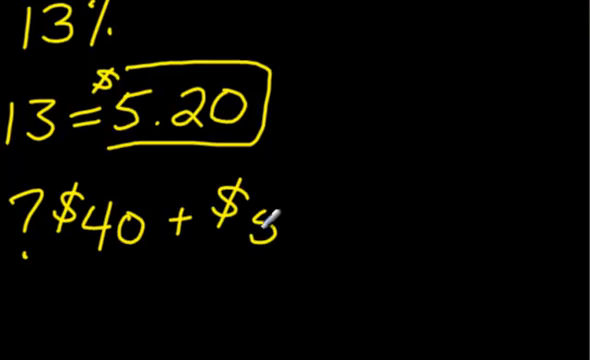
type("5.20")
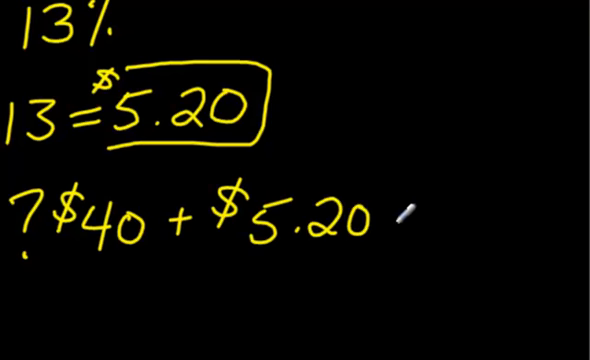
type("=$")
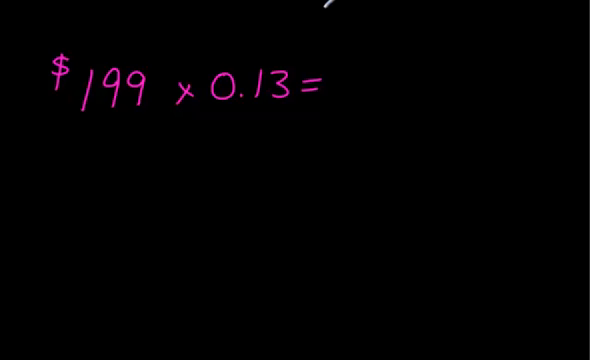
- On a fresh board, write '$199 × 0.13 = $25.87' in pink
type("$2")
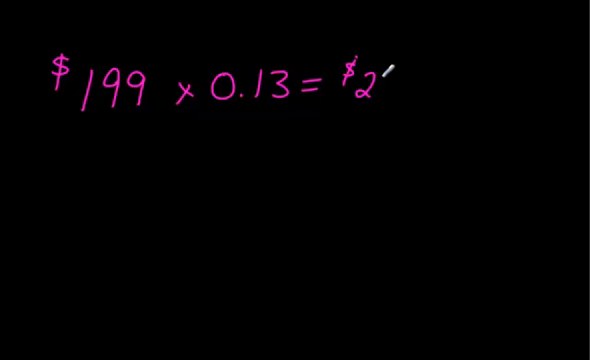
type("5")
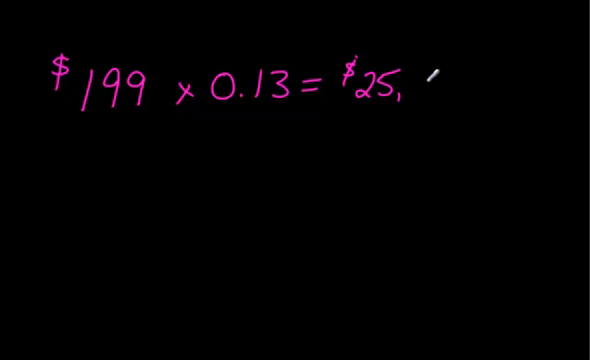
type("87")
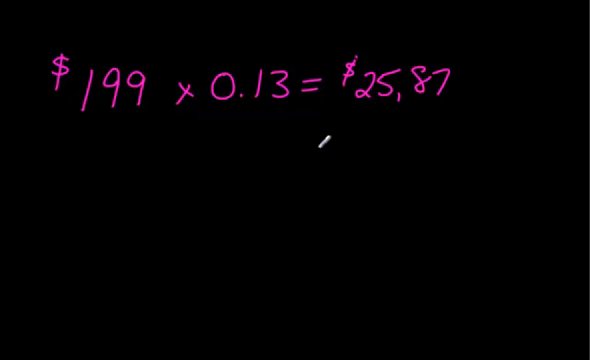
mouse_move(408, 100)
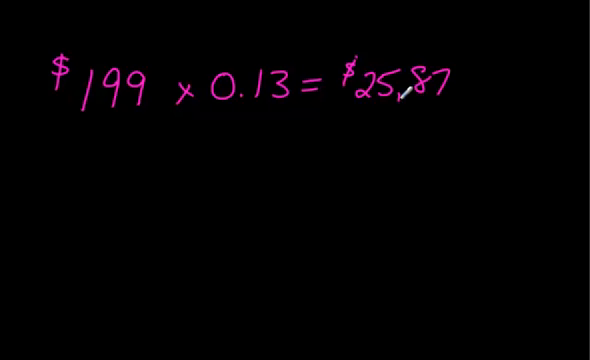
mouse_move(354, 170)
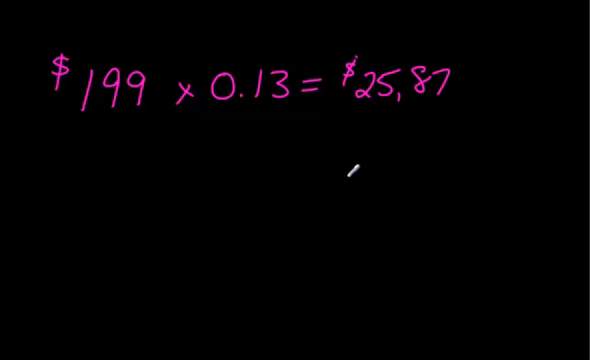
mouse_move(160, 152)
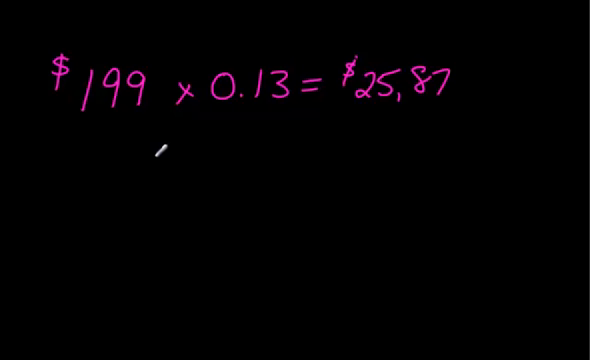
- Write '$199 + $25.87' braced above the total $224.87 and box the total
type("$19")
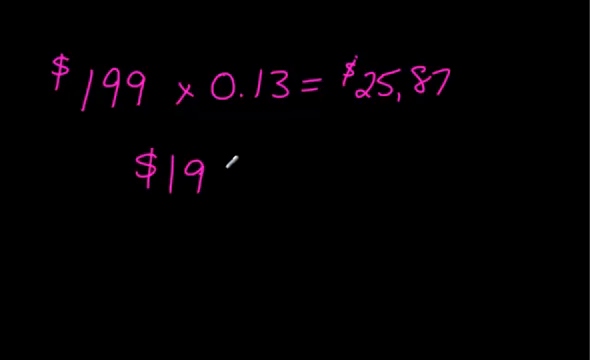
type("9 +")
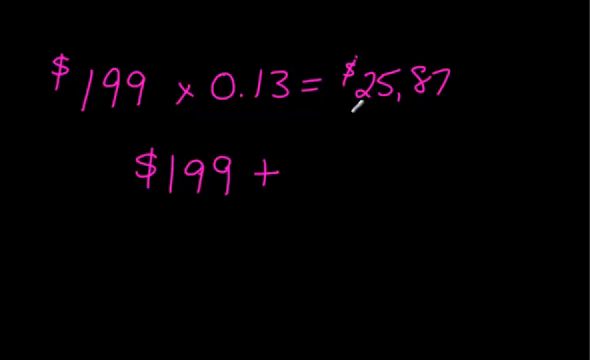
type("$25.87")
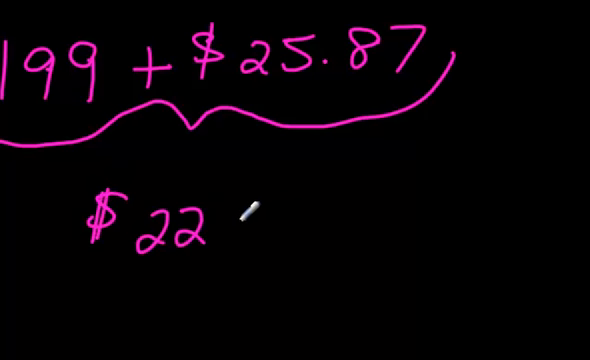
type("4.87")
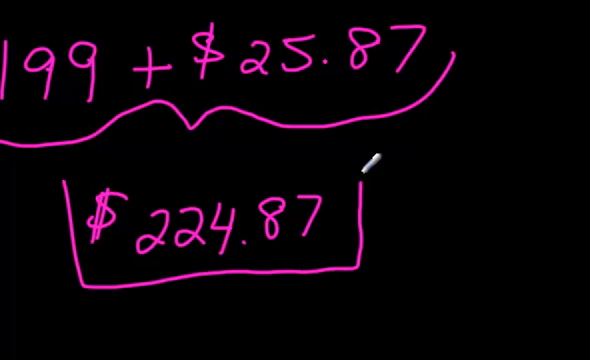
left_click_drag(364, 158, 76, 228)
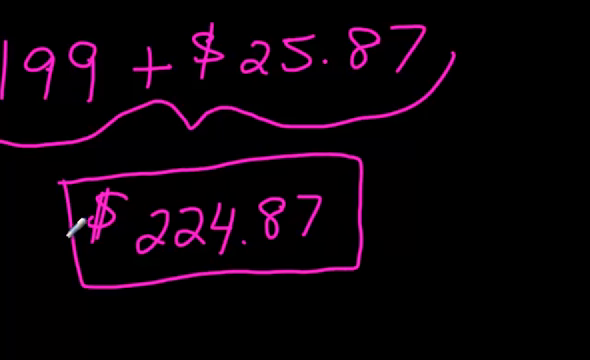